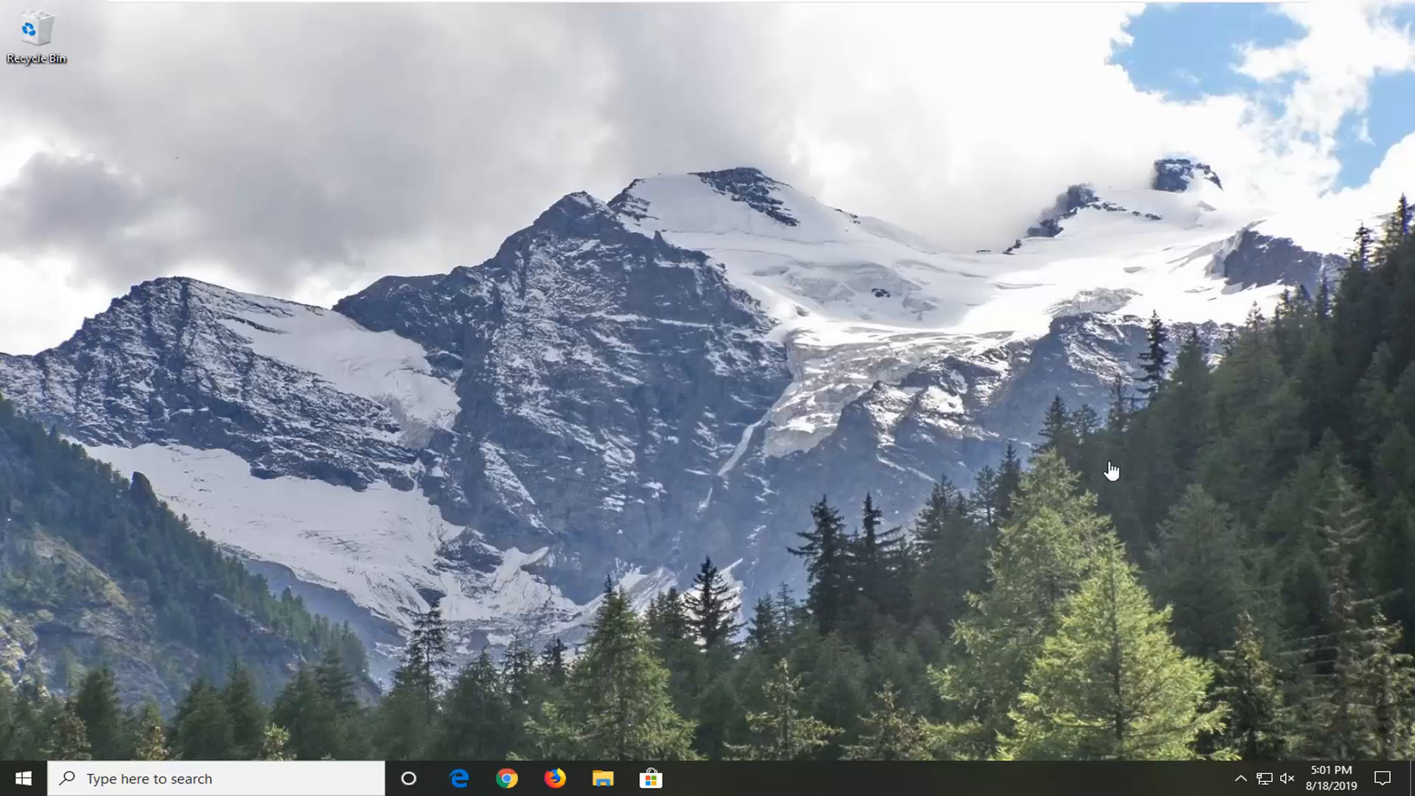
{"action": "mouse_move", "coordinate": [693, 477]}
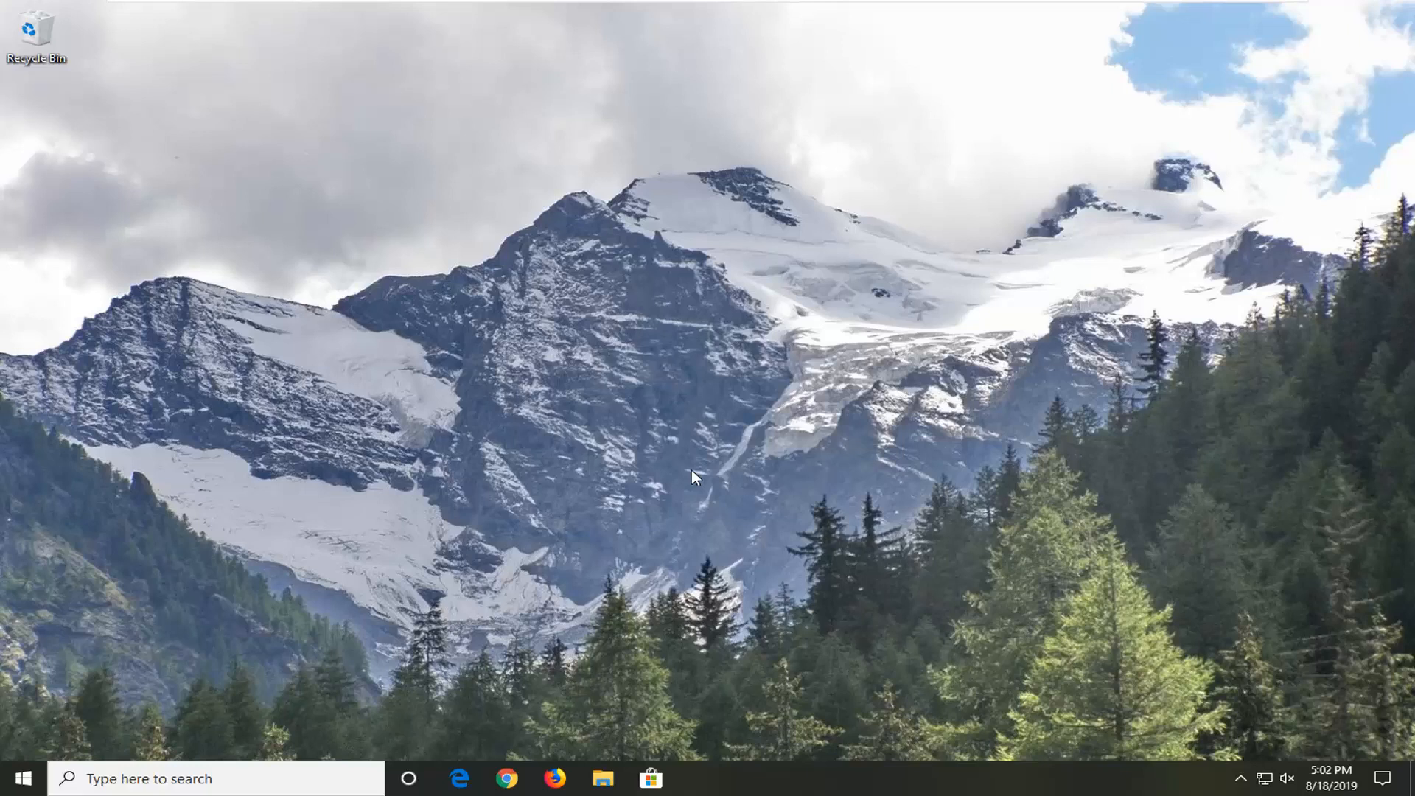
{"action": "mouse_move", "coordinate": [64, 738]}
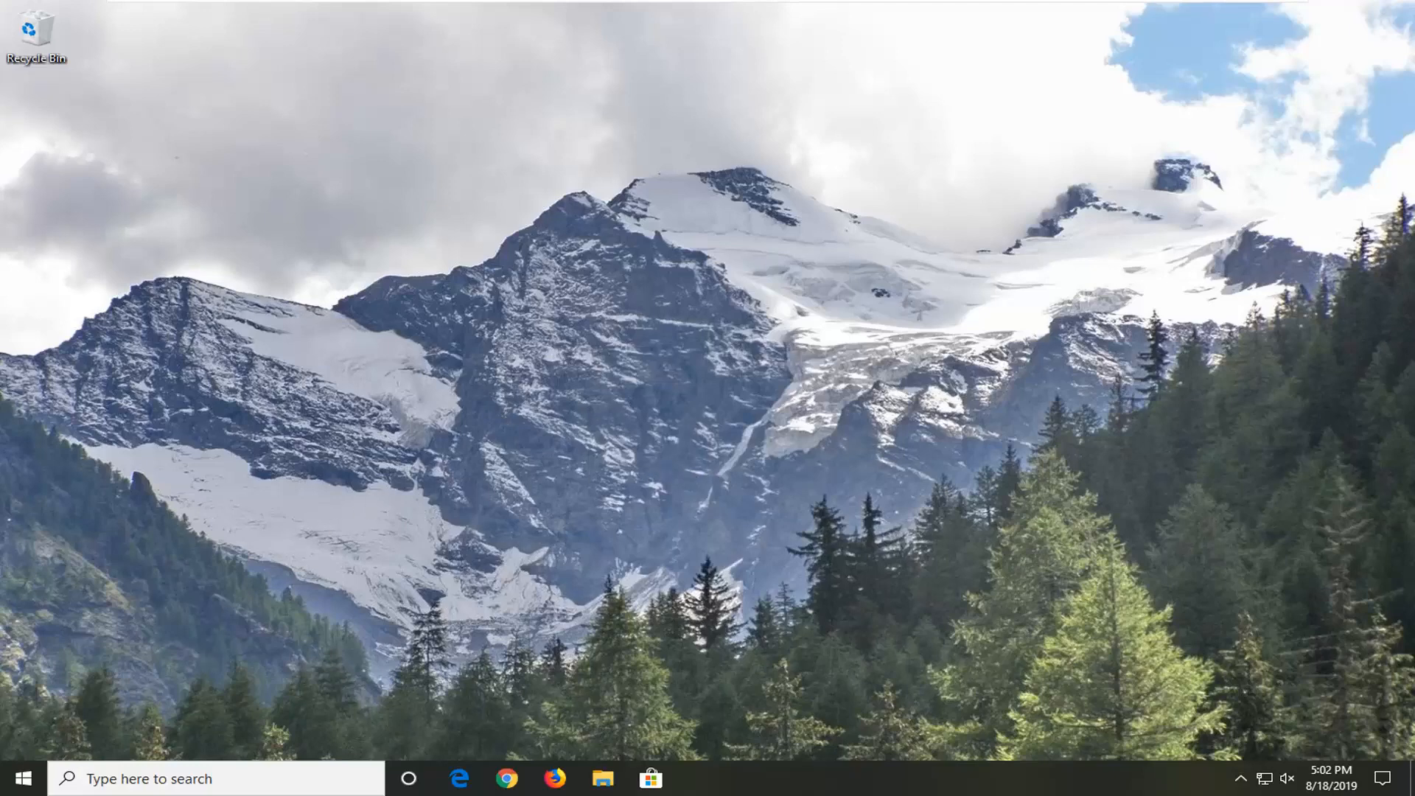
Search 'settings' from the taskbar and launch the Windows Settings app.
{"action": "type", "text": "sy"}
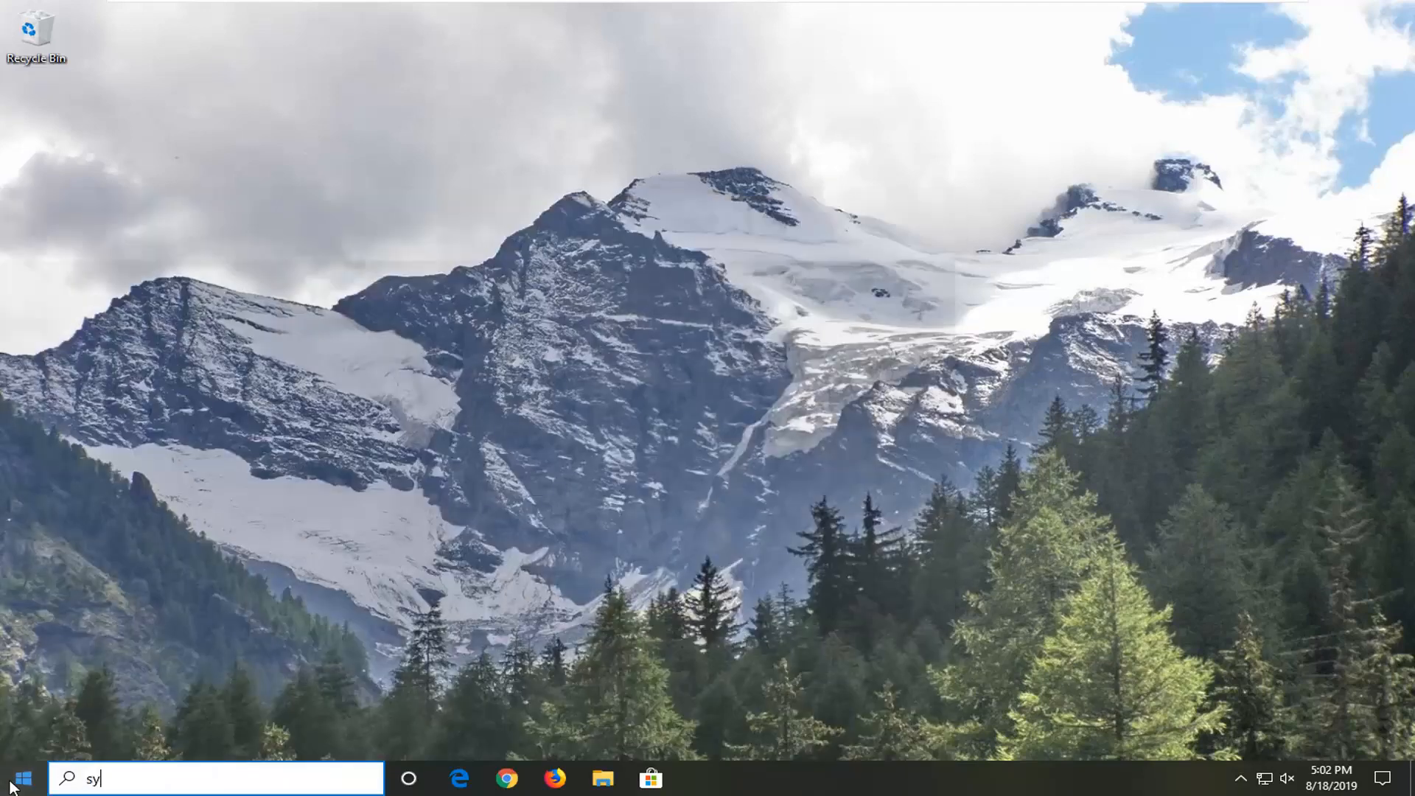
{"action": "type", "text": "settings"}
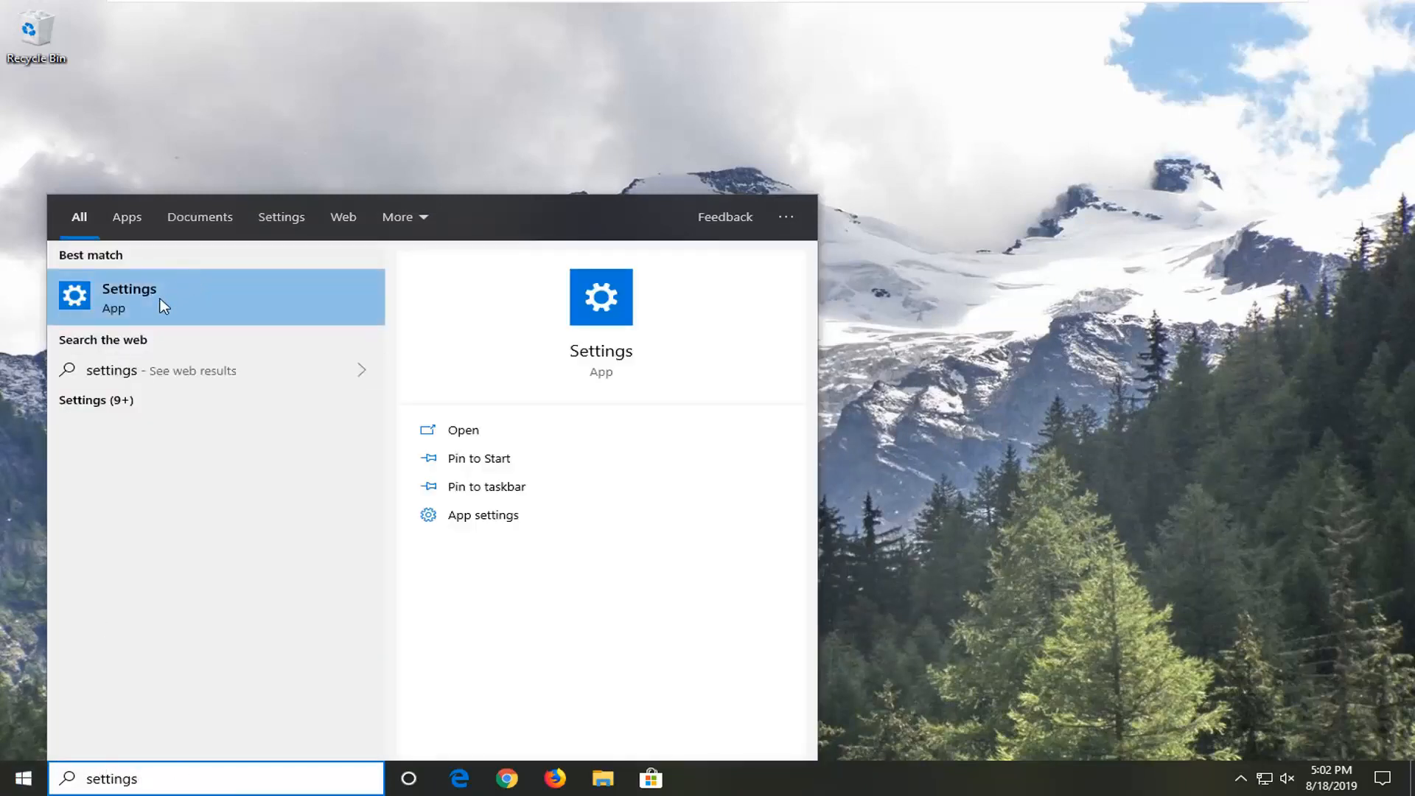
{"action": "left_click", "coordinate": [130, 298]}
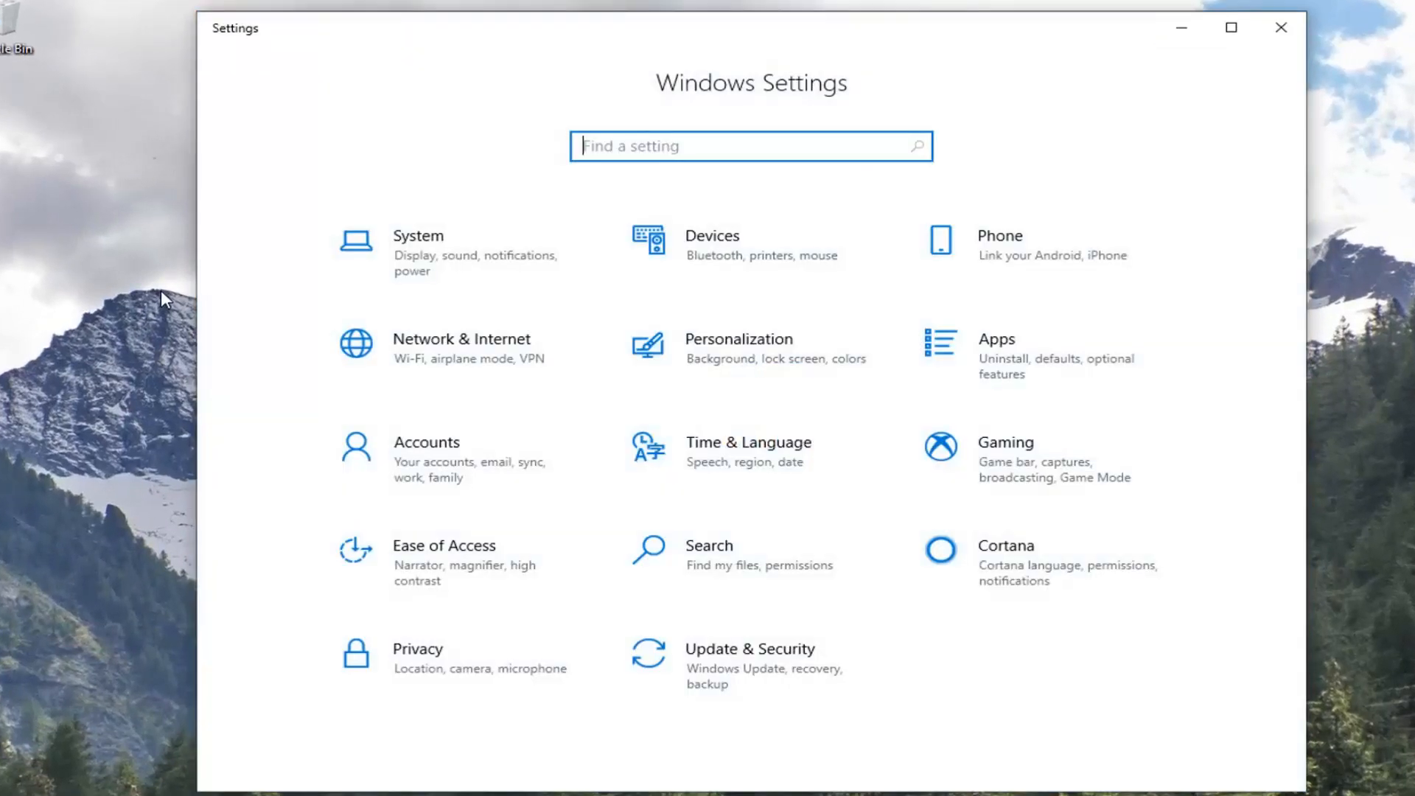
{"action": "mouse_move", "coordinate": [740, 672]}
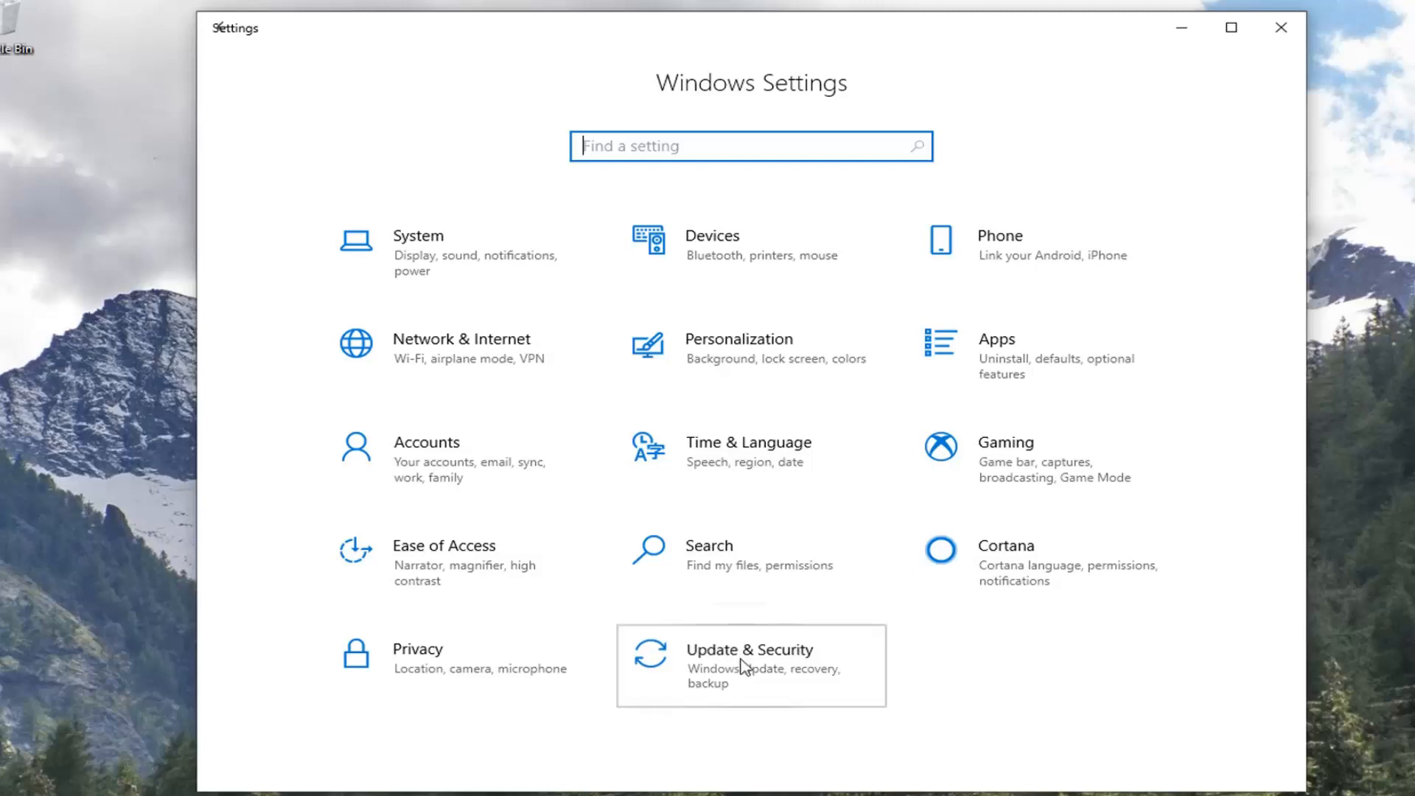
Go to Update & Security and show the Recovery page.
{"action": "left_click", "coordinate": [749, 665]}
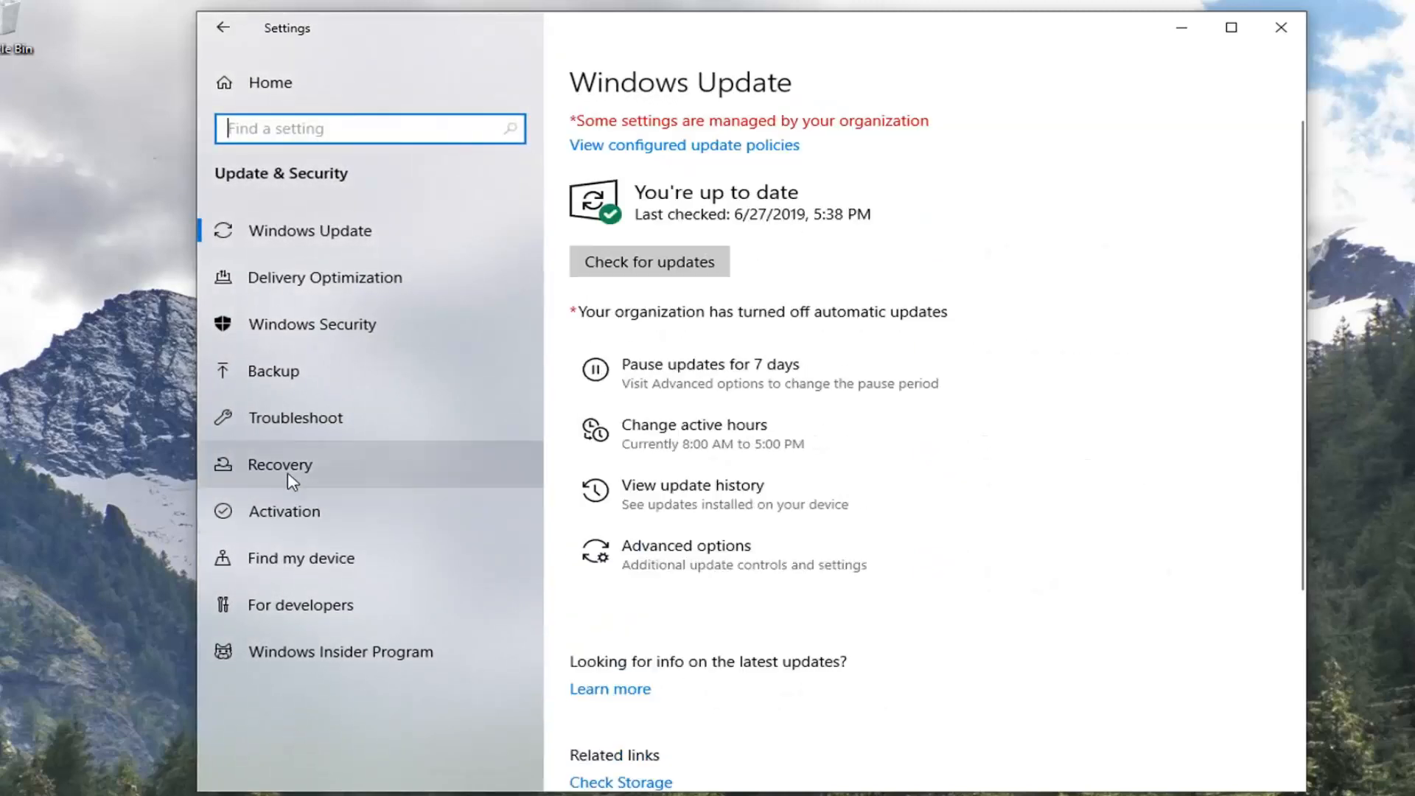
{"action": "left_click", "coordinate": [281, 465]}
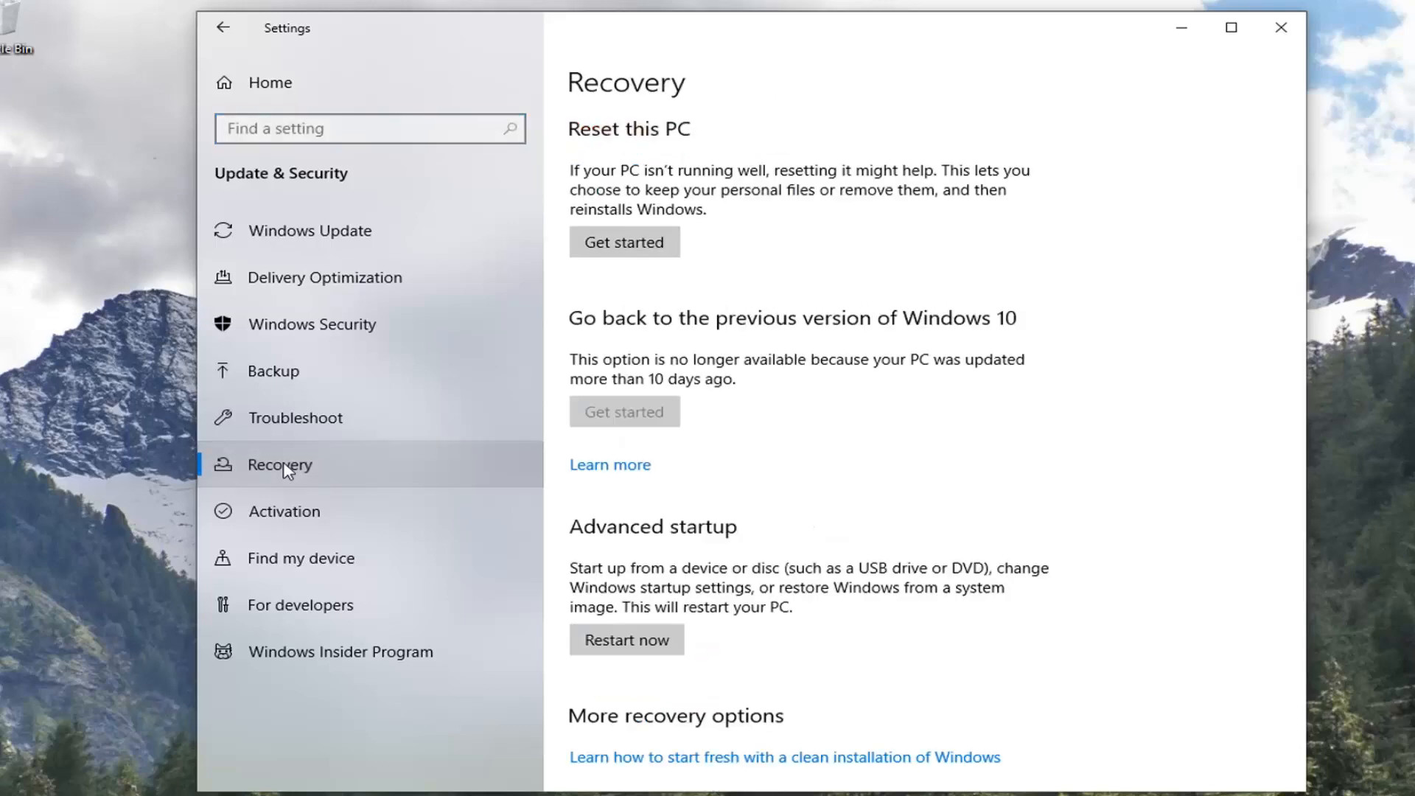
{"action": "mouse_move", "coordinate": [297, 469]}
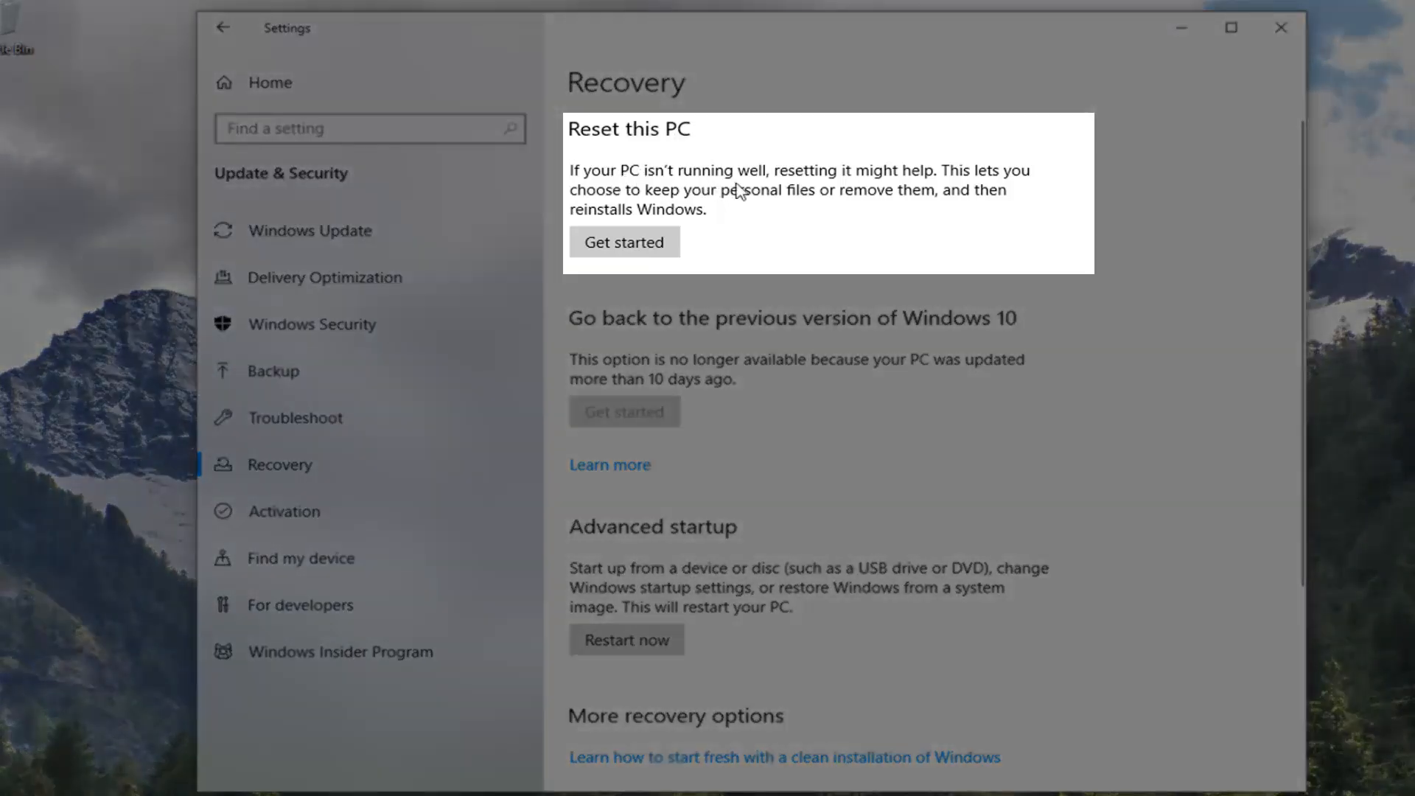
{"action": "mouse_move", "coordinate": [788, 193]}
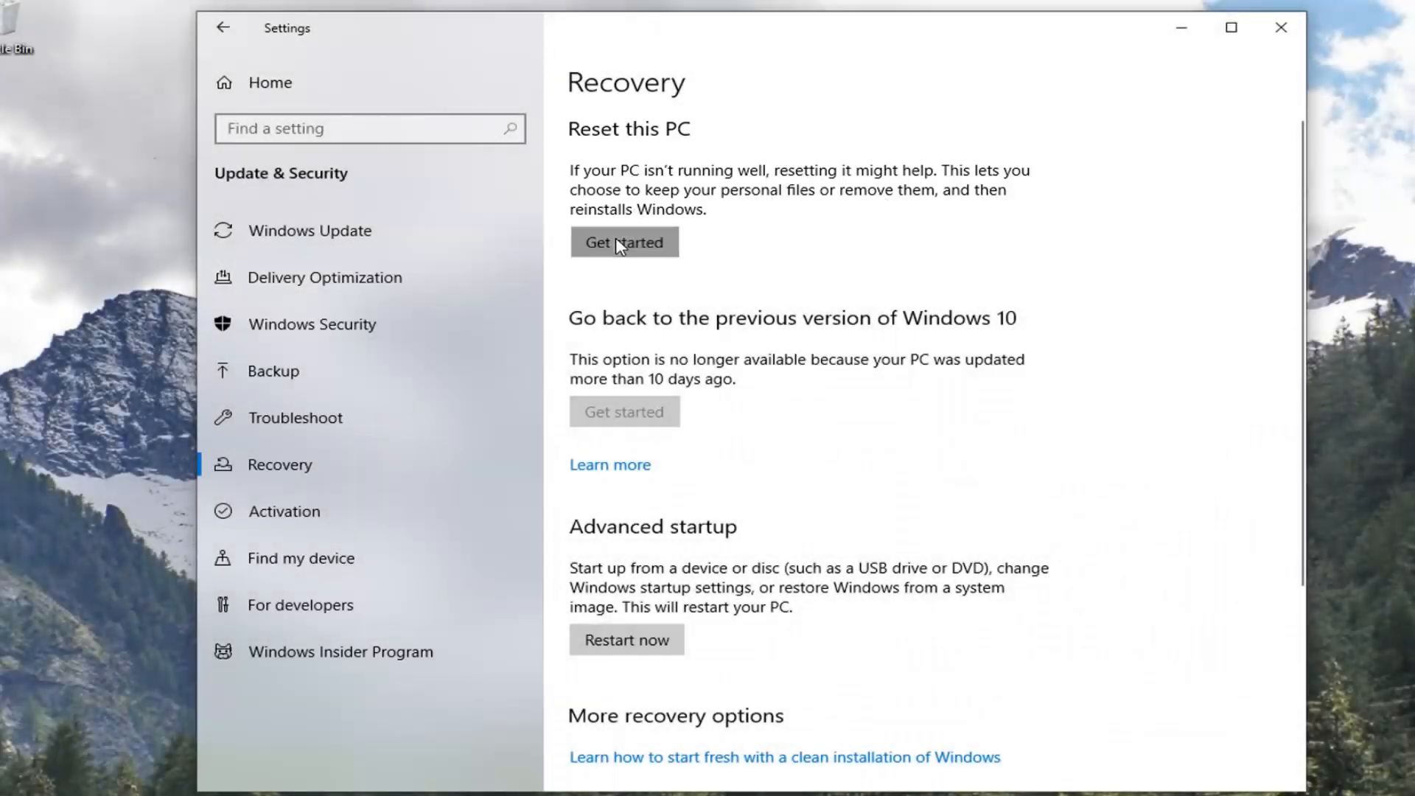
Start Reset this PC with Remove everything, keep Data erasure off, and reach the final summary.
{"action": "left_click", "coordinate": [623, 242]}
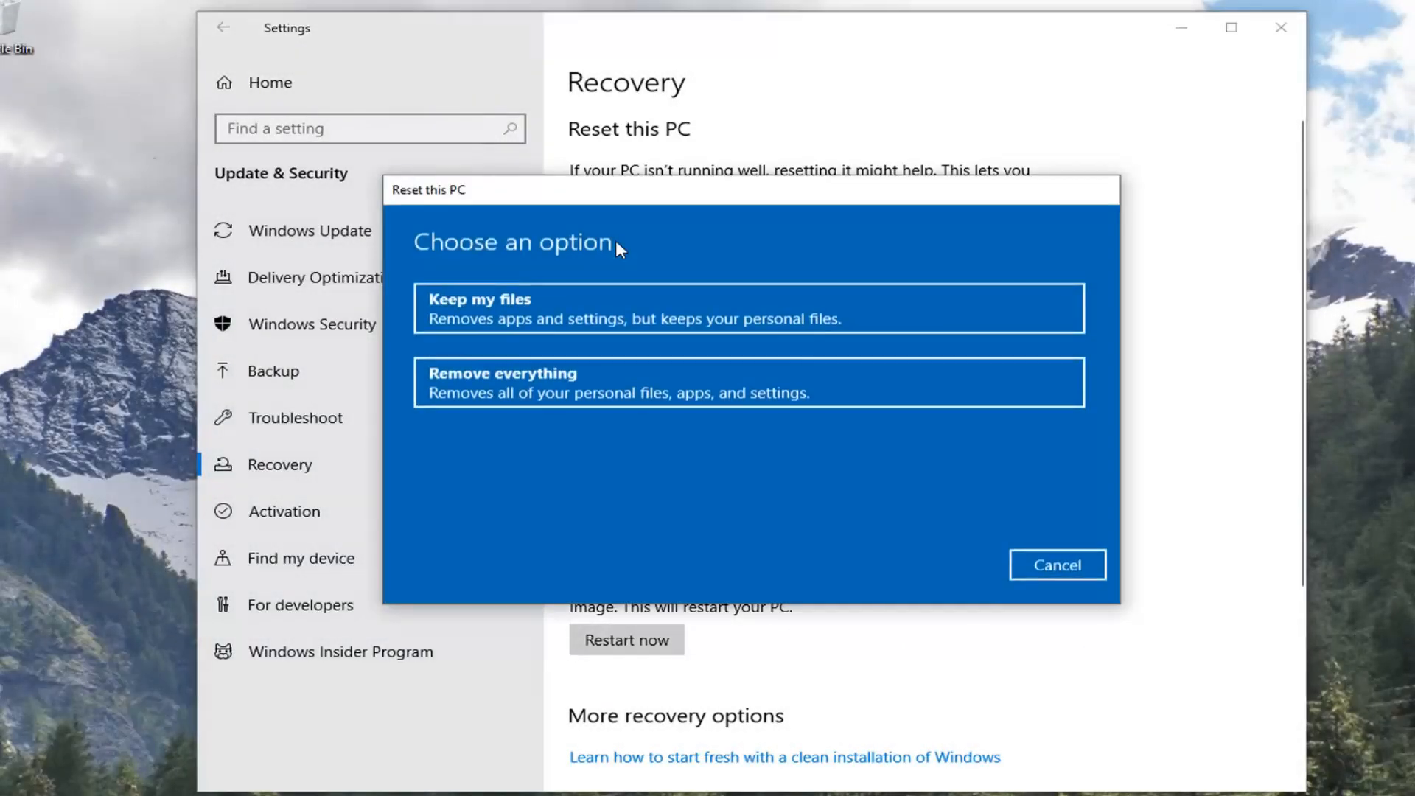
{"action": "mouse_move", "coordinate": [448, 268]}
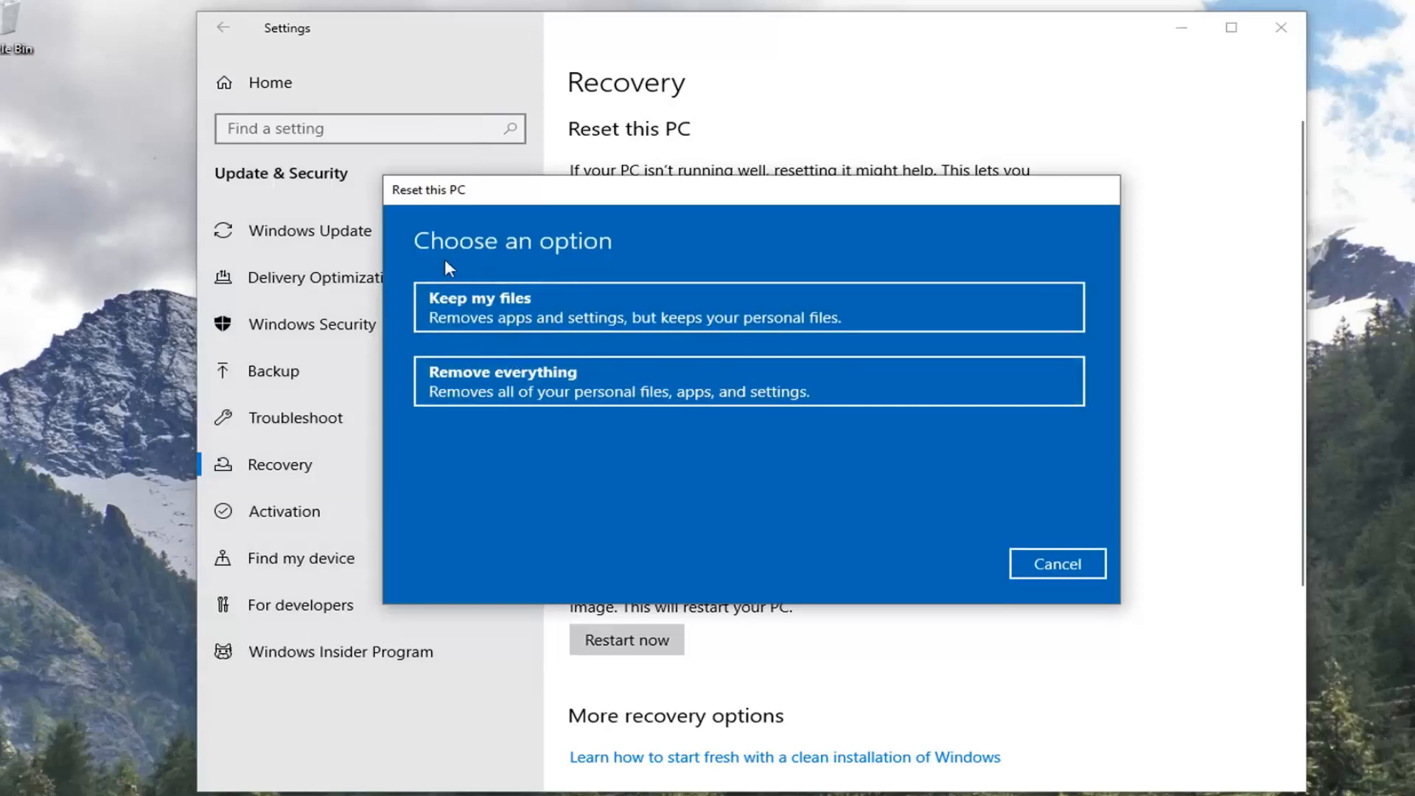
{"action": "mouse_move", "coordinate": [483, 412]}
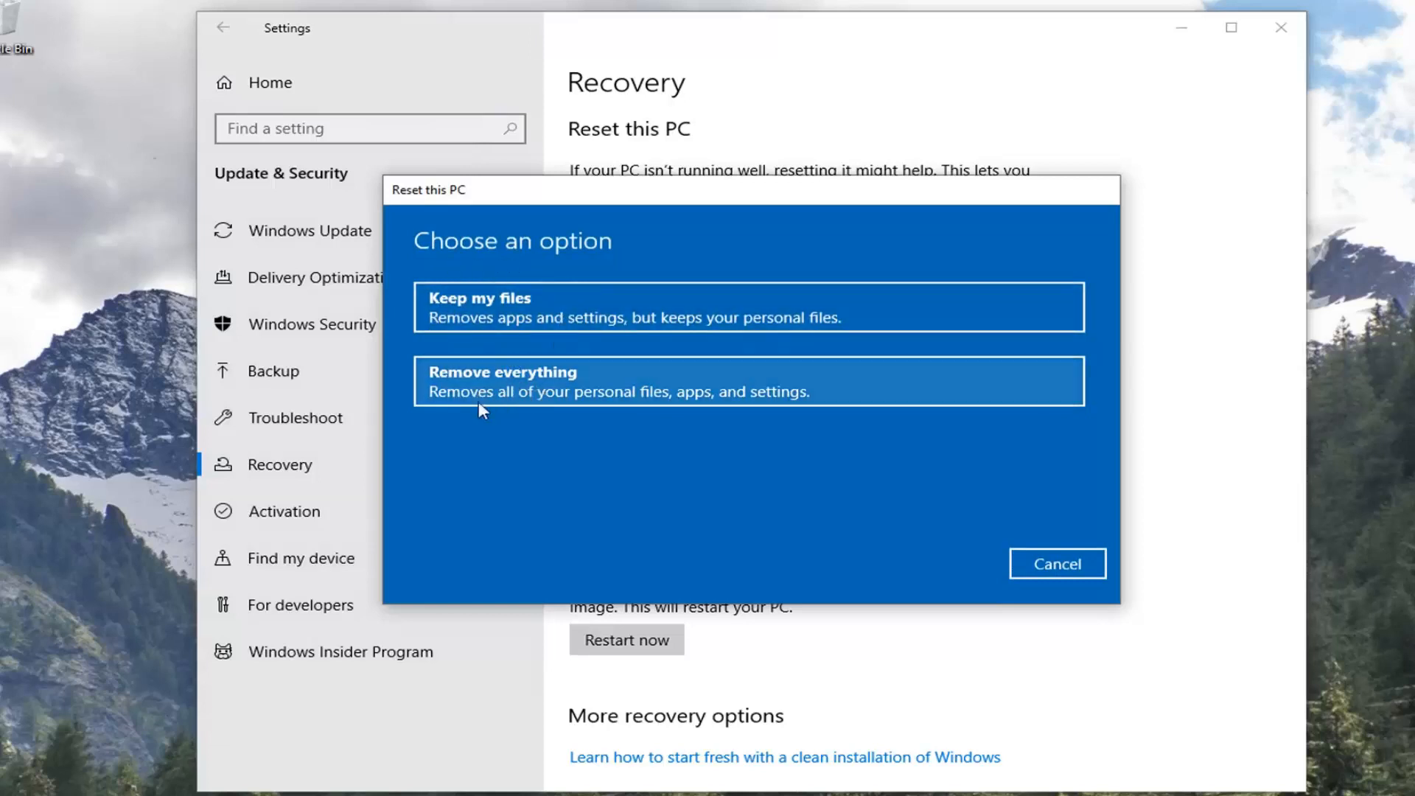
{"action": "left_click", "coordinate": [748, 380]}
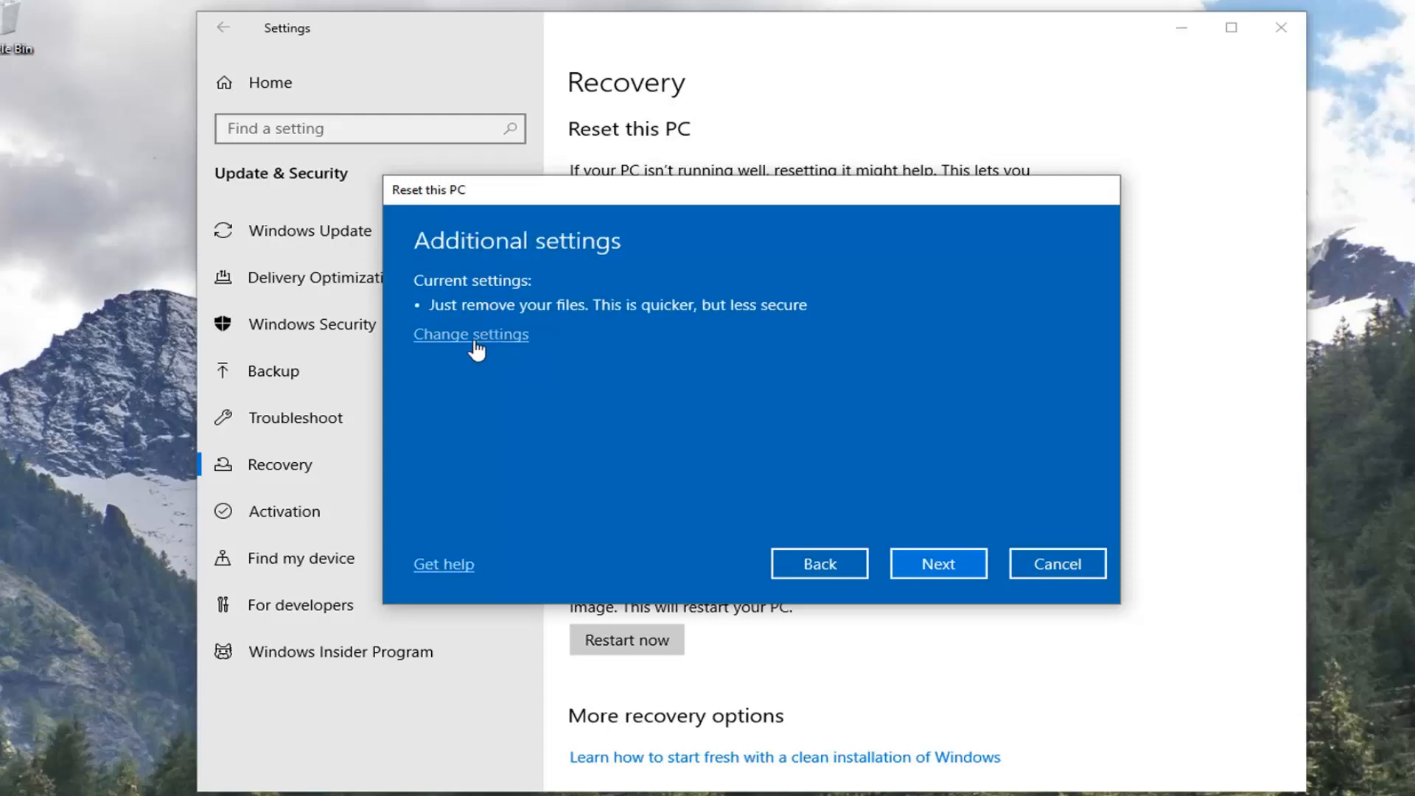
{"action": "left_click", "coordinate": [470, 334]}
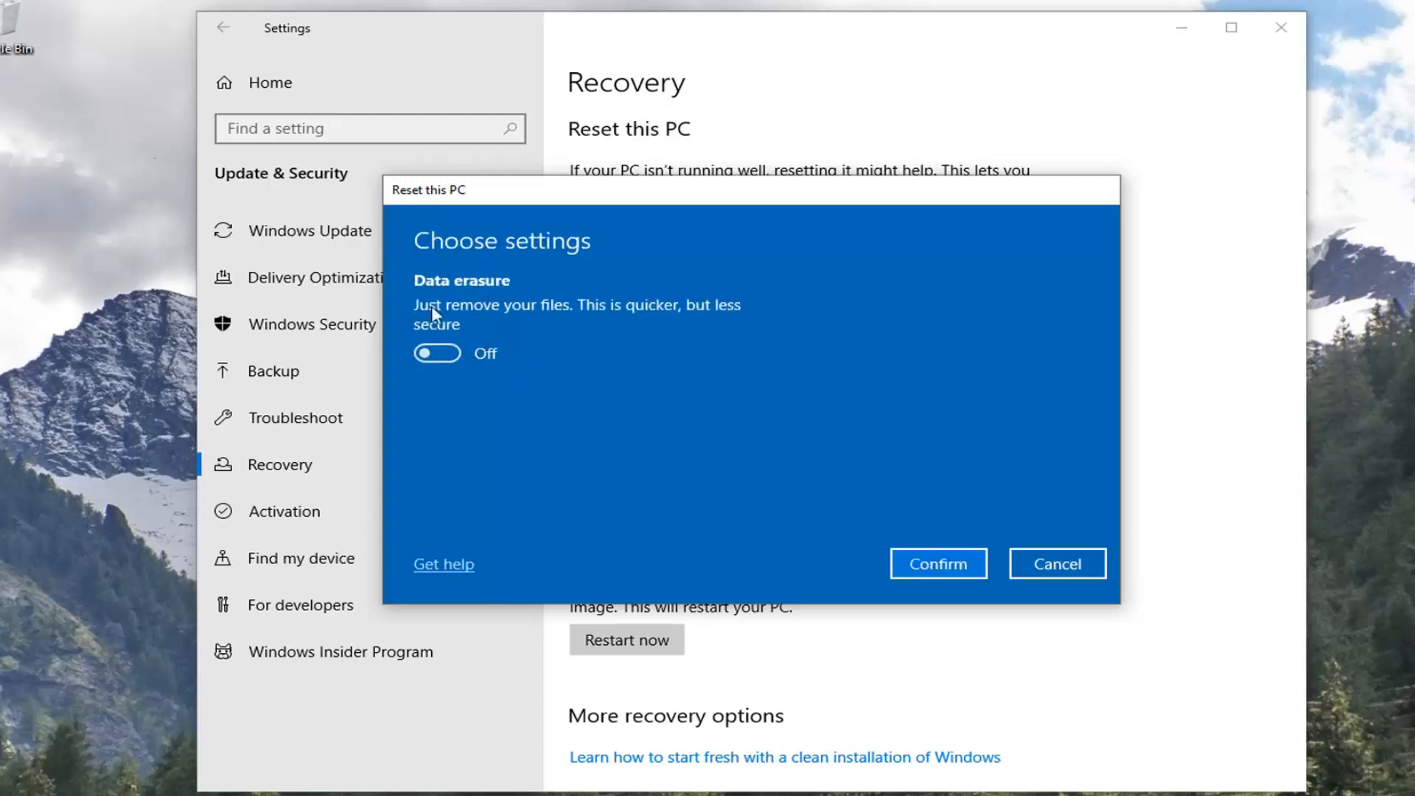
{"action": "mouse_move", "coordinate": [585, 328]}
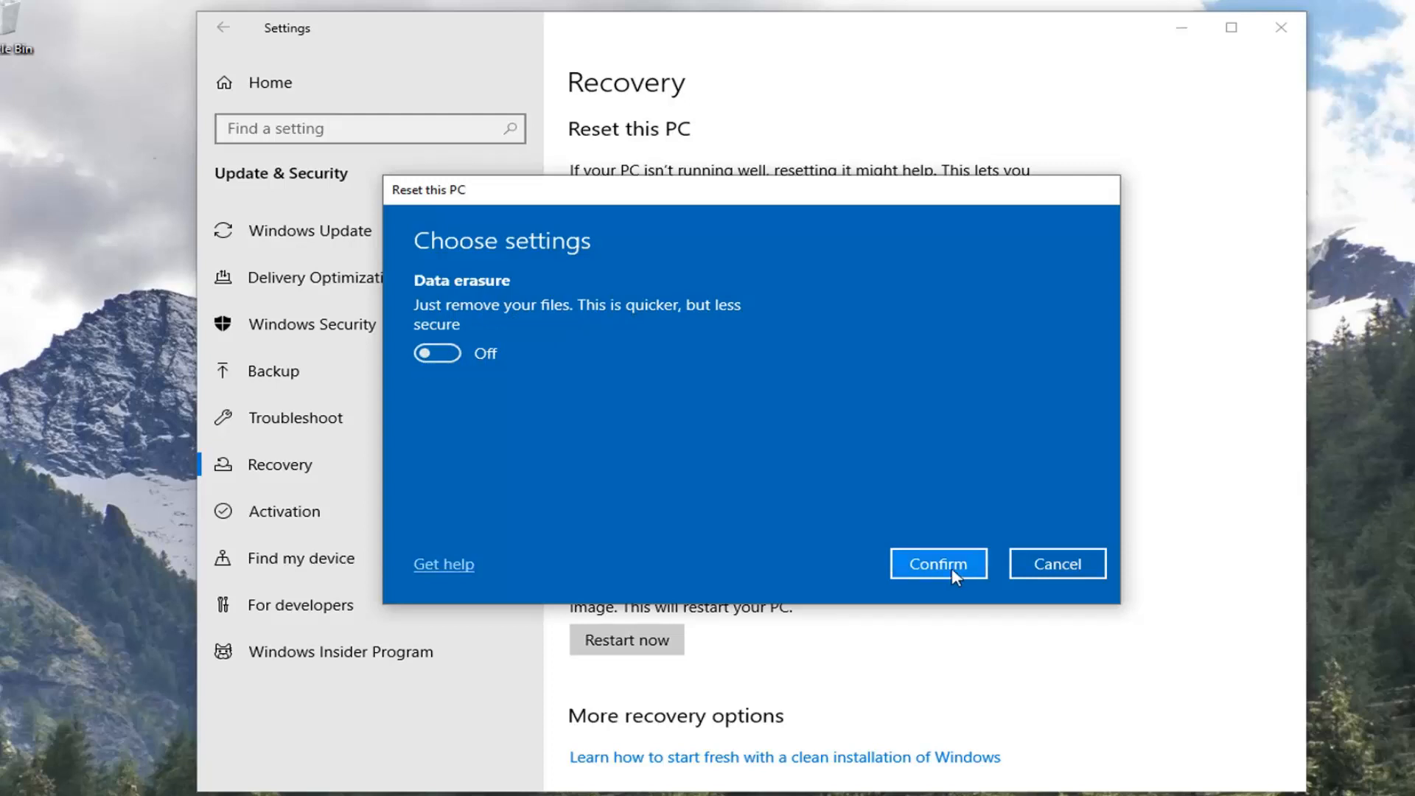
{"action": "left_click", "coordinate": [938, 563]}
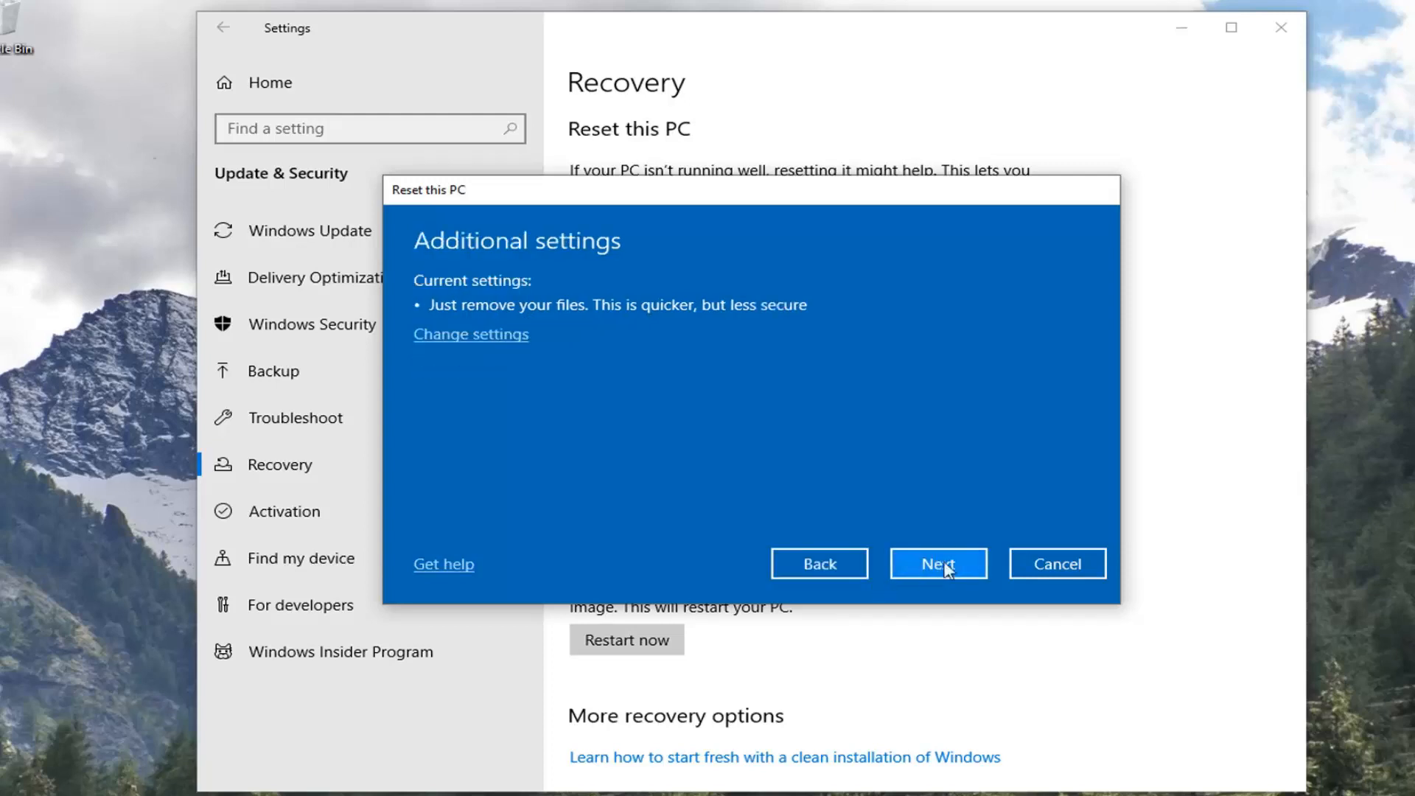
{"action": "left_click", "coordinate": [937, 563]}
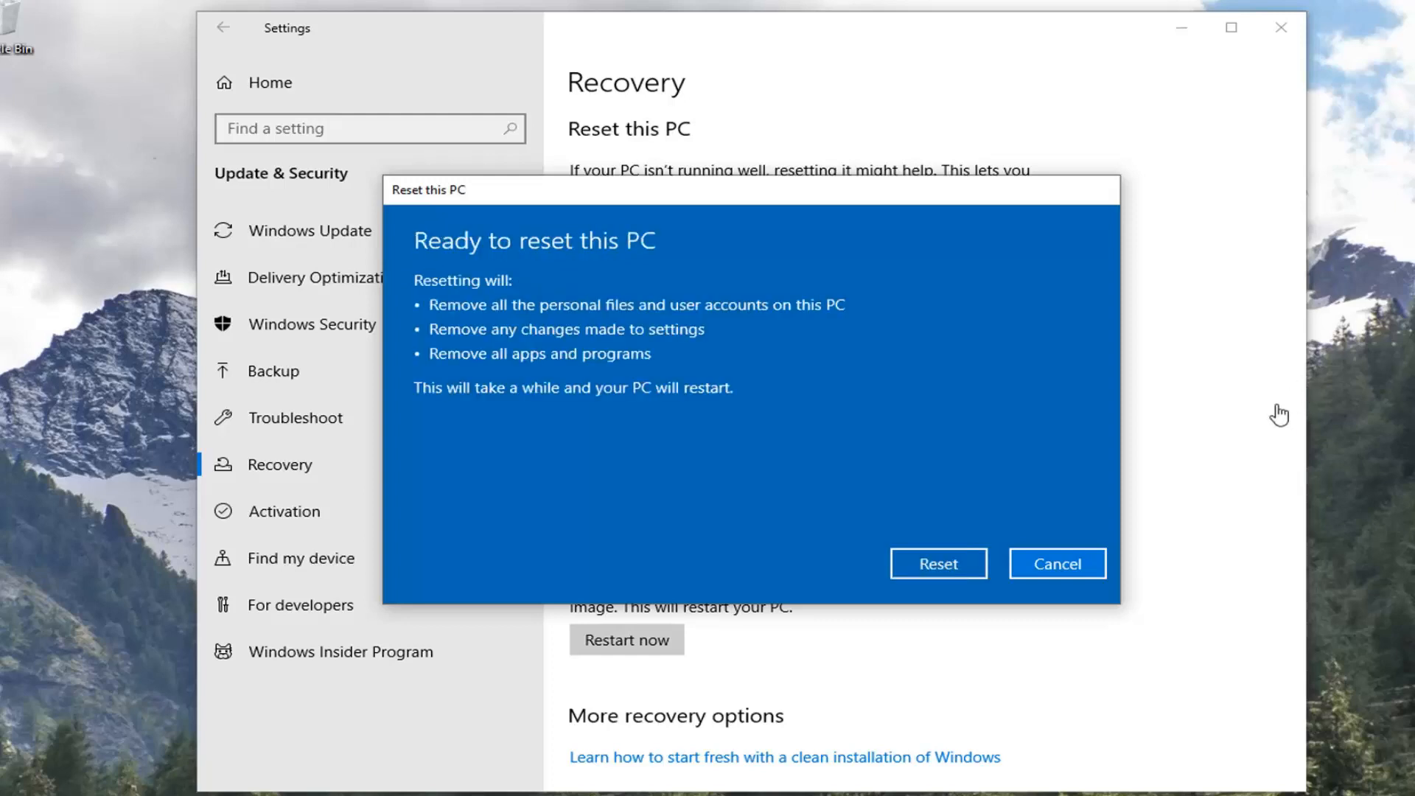
{"action": "mouse_move", "coordinate": [488, 325]}
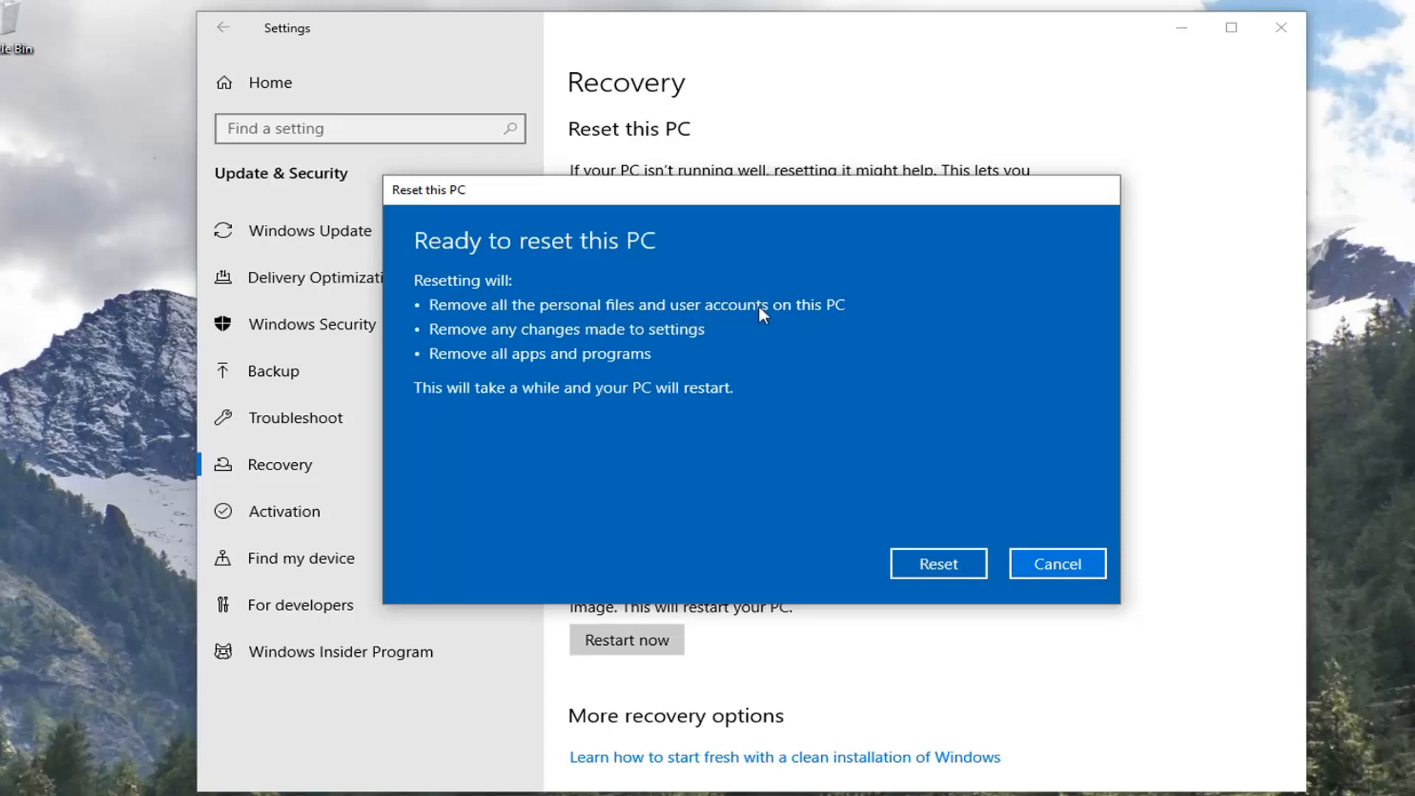
{"action": "mouse_move", "coordinate": [588, 344]}
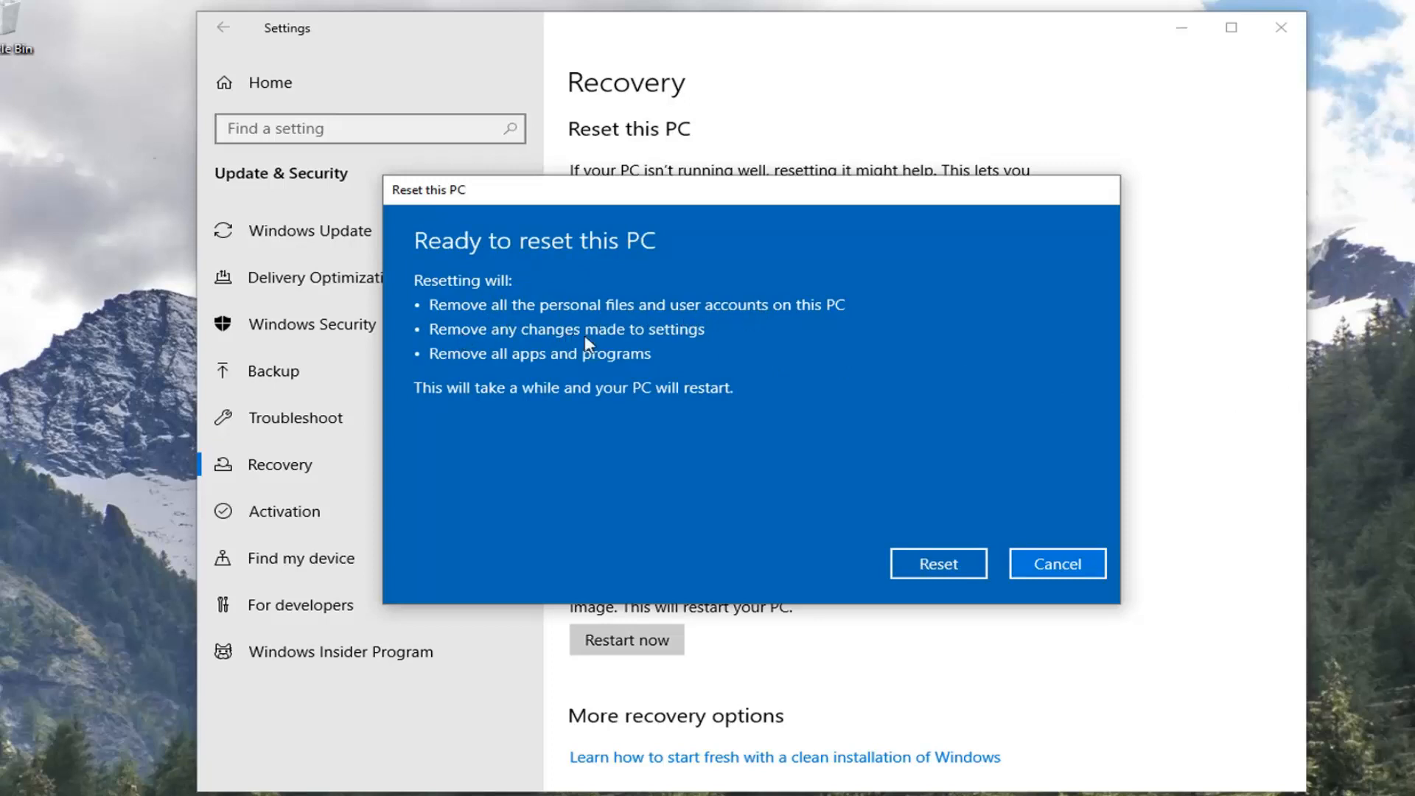
{"action": "mouse_move", "coordinate": [557, 363]}
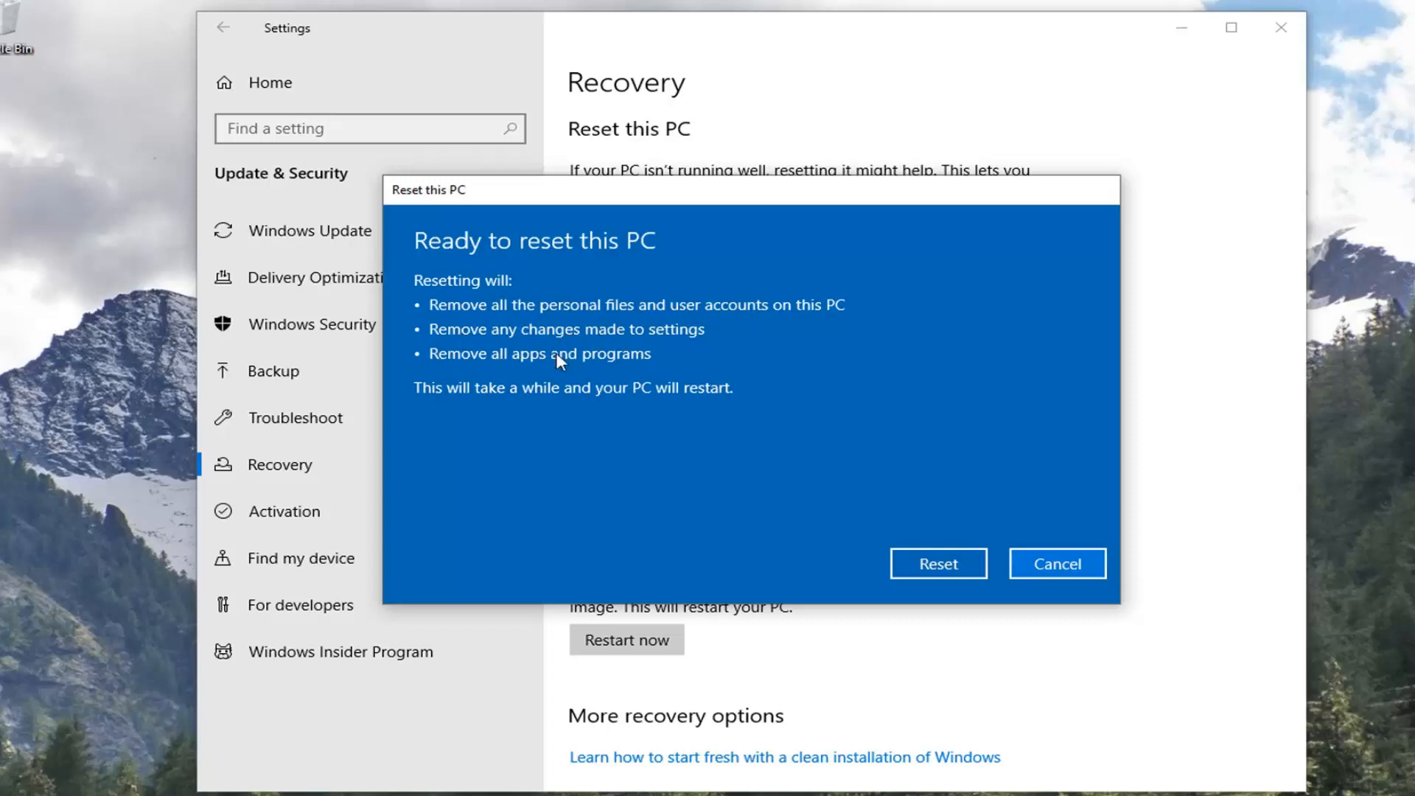
{"action": "mouse_move", "coordinate": [698, 404]}
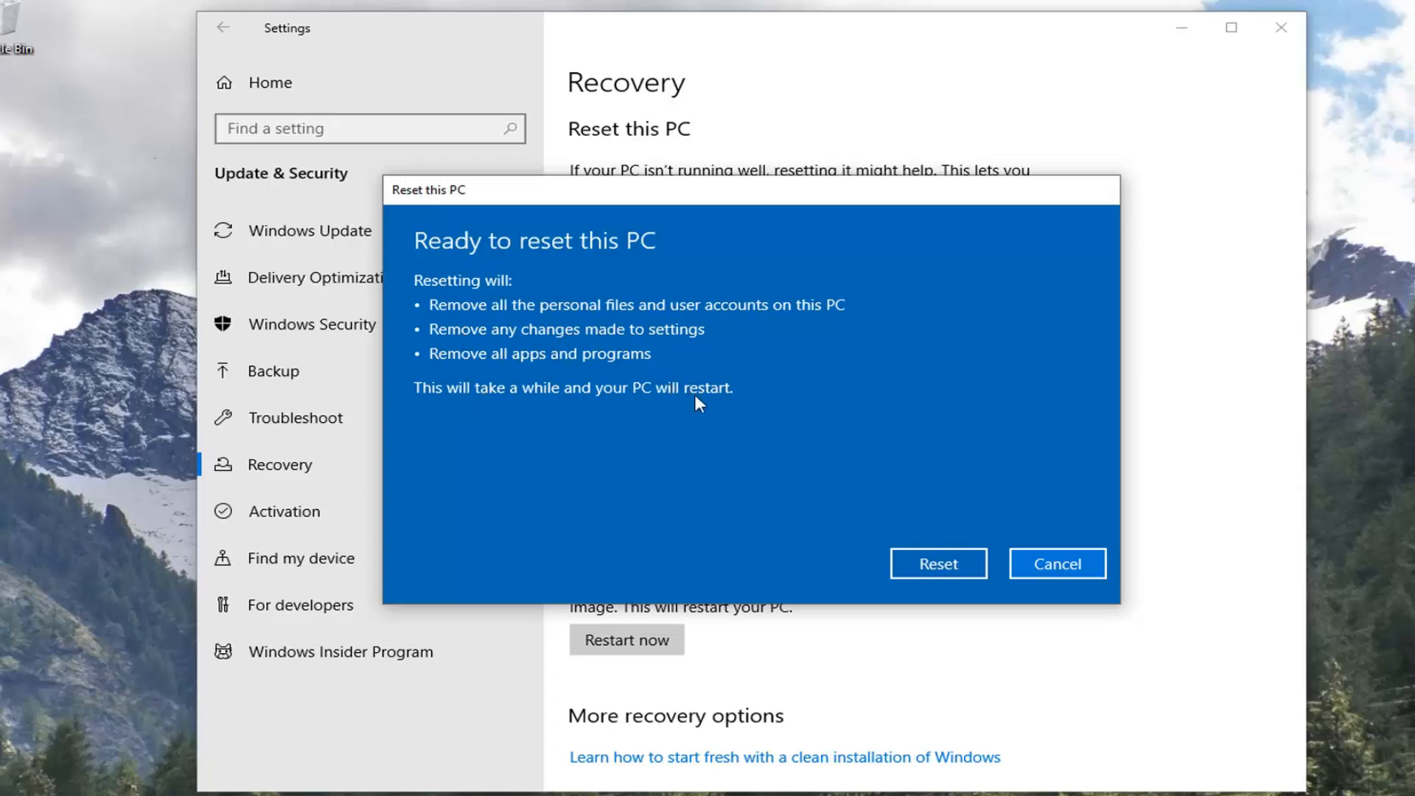